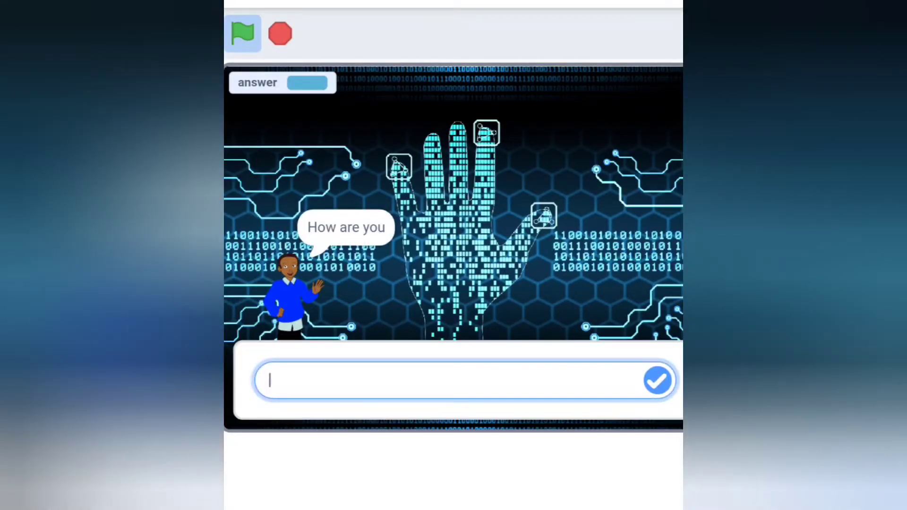
Answer 'Fine' to the character's 'How are you' question.
text(Fine)
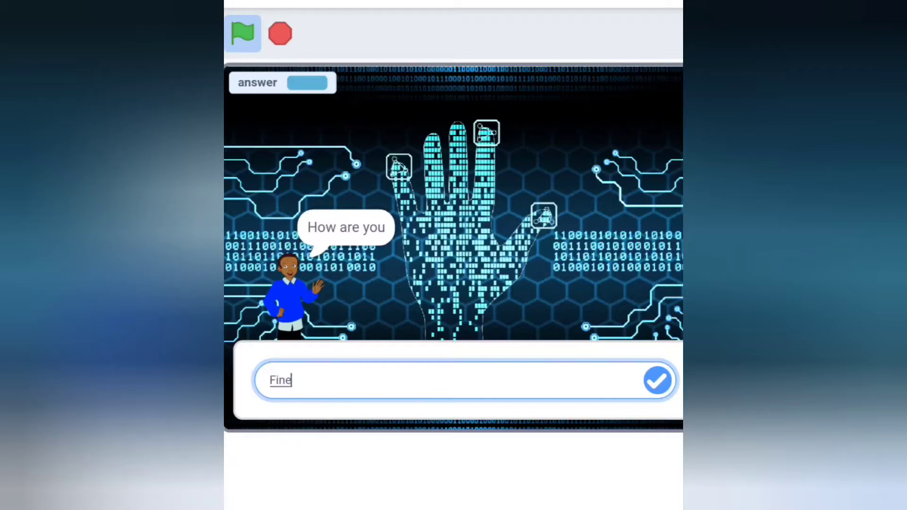
click(658, 380)
text(No)
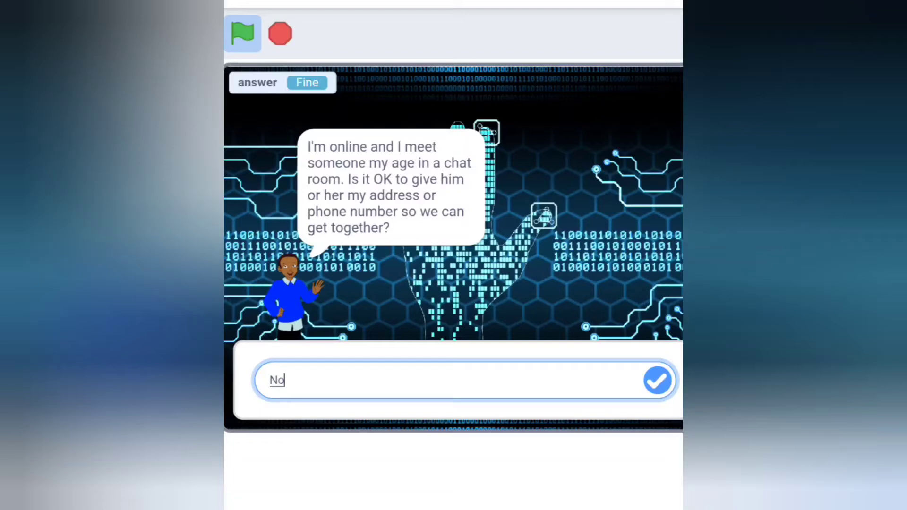
Submit 'No' to the address question and answer the photo-sharing question.
click(658, 381)
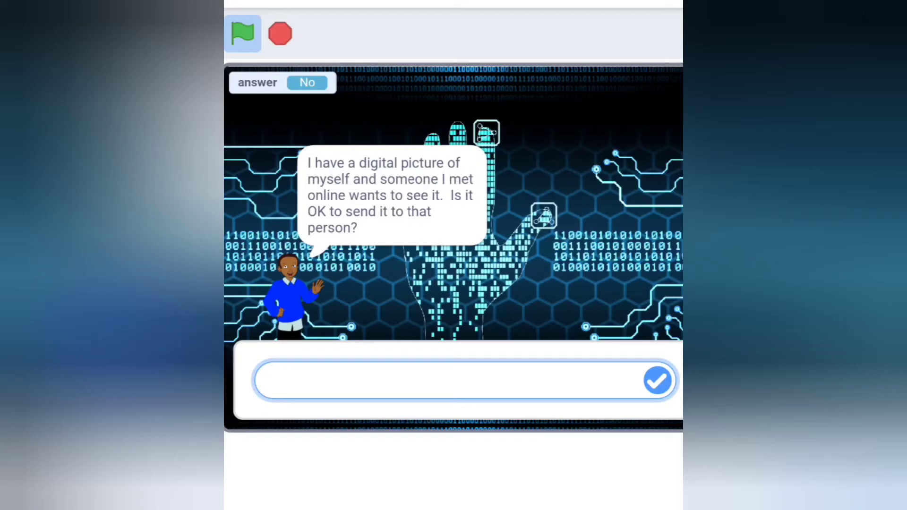
click(658, 381)
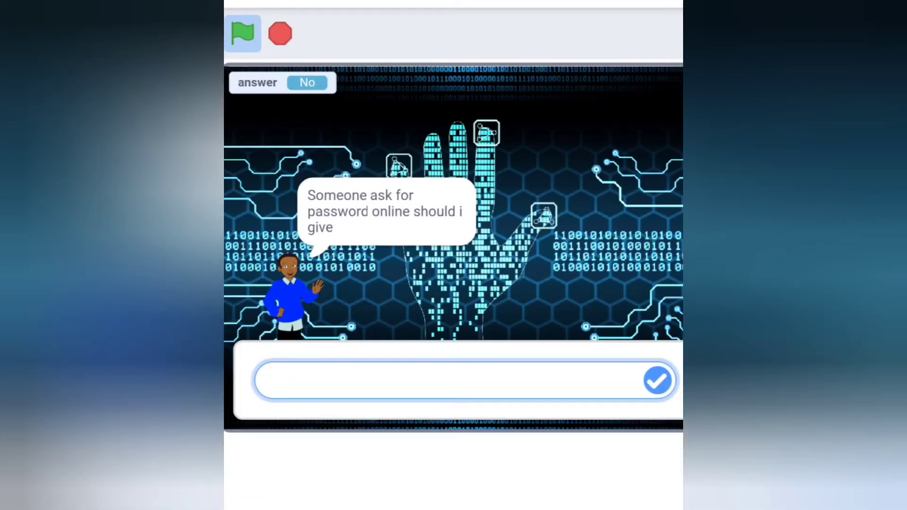
Submit the answer to the password question.
click(658, 381)
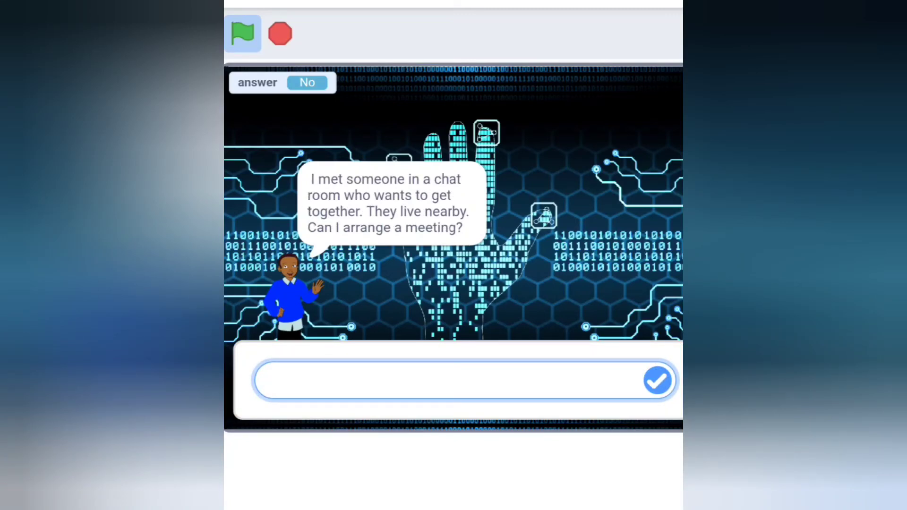
Answer 'No' to the meeting question and 'Yes' to the final question.
click(658, 381)
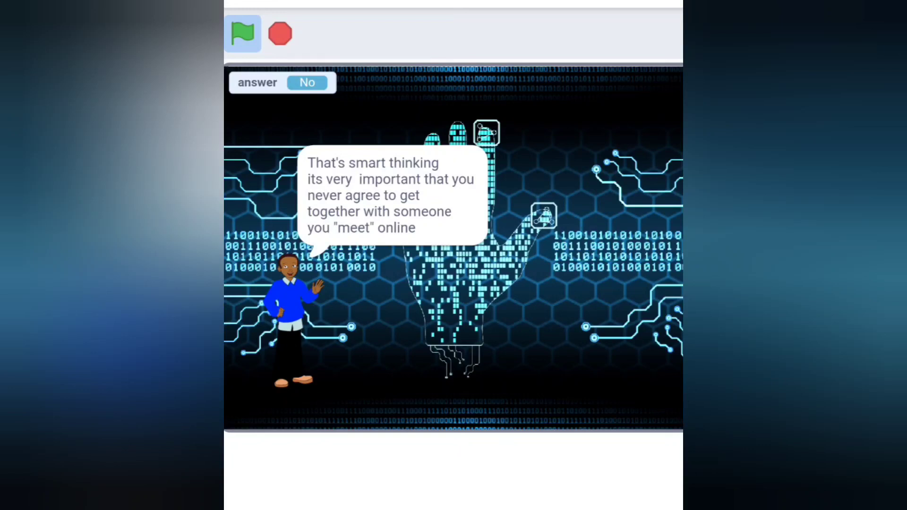
text(Ye)
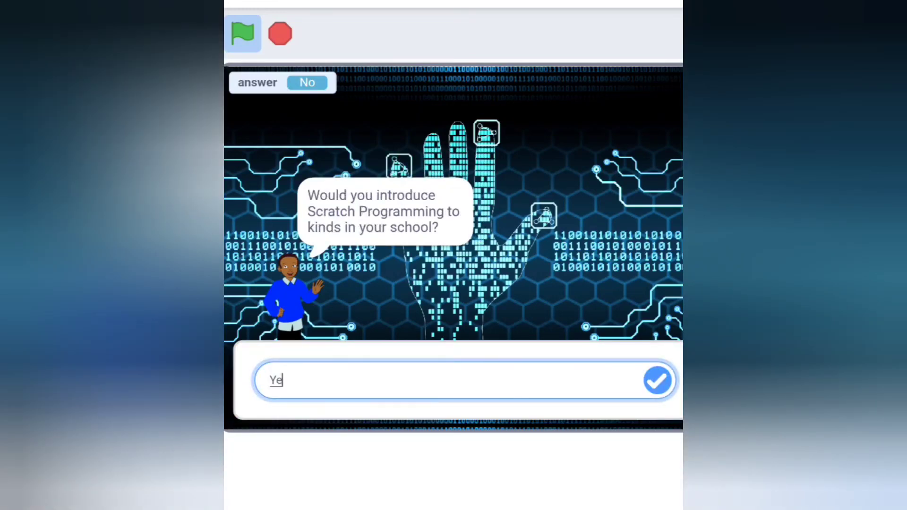
click(658, 380)
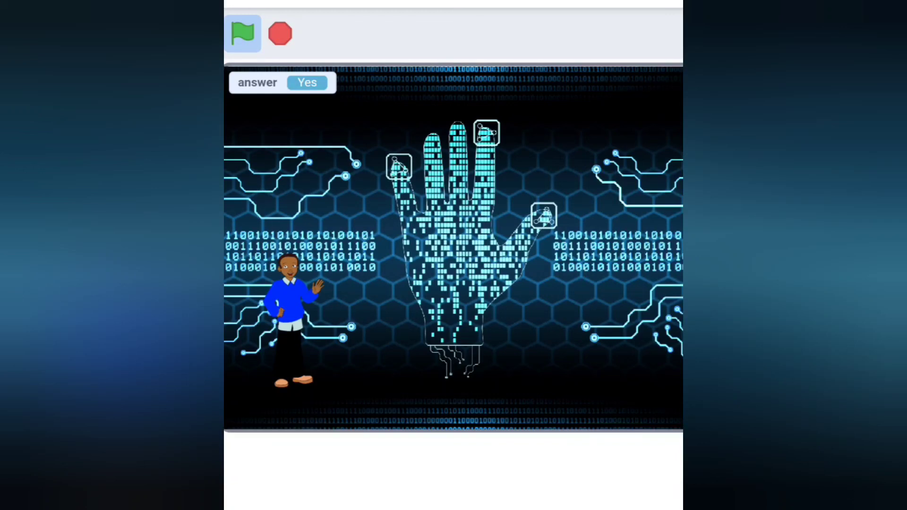